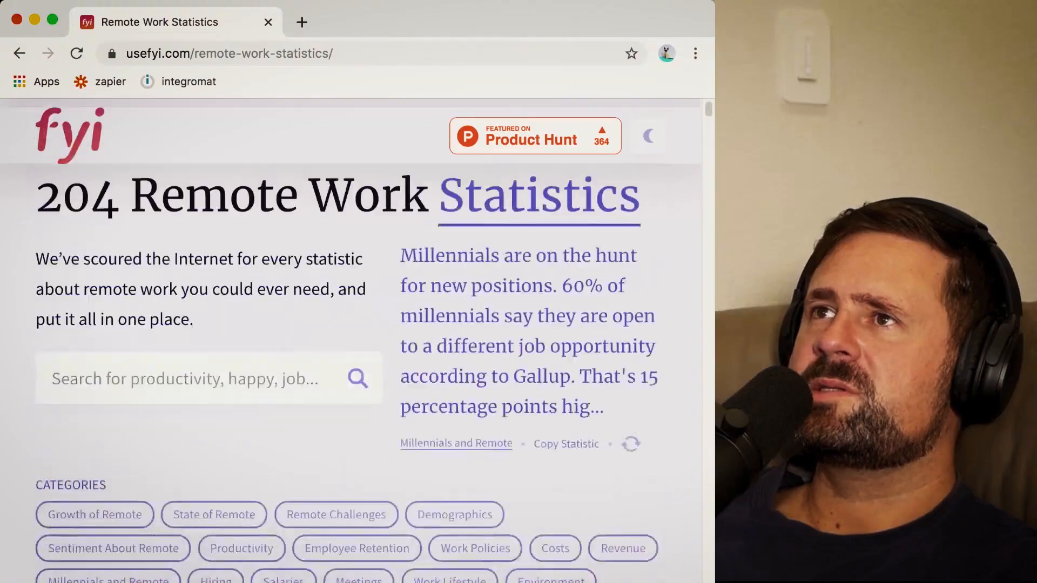
Step: Scroll the statistics list and filter it to the VP Demographics statistic on fully remote roles
{"action": "scroll", "scroll_direction": "down", "scroll_amount": 3}
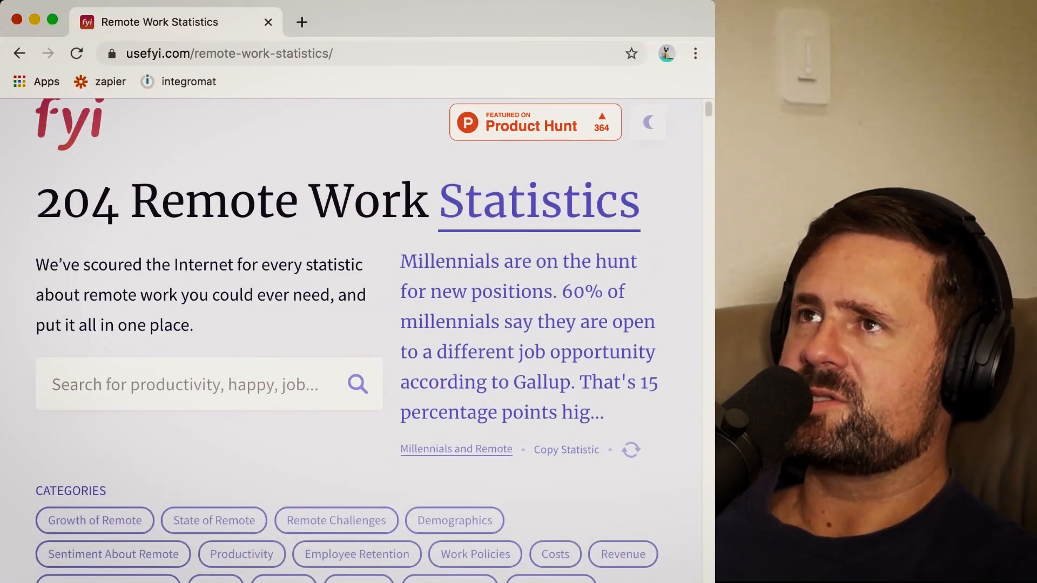
{"action": "scroll", "scroll_direction": "down", "scroll_amount": 3}
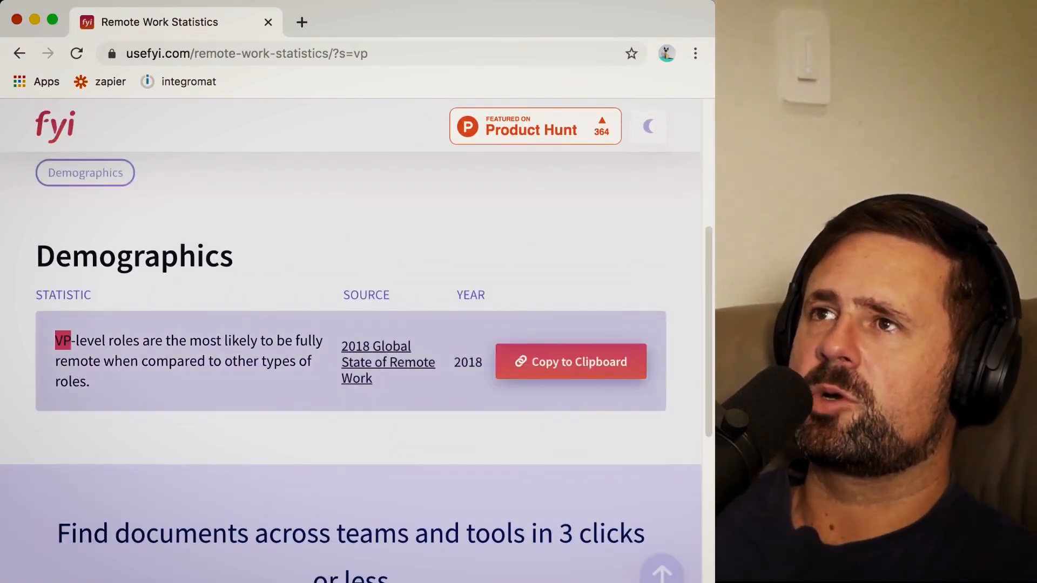
Step: Clear the VP search and scroll the full list down to the Growth of Remote statistics table
{"action": "left_click", "coordinate": [387, 362]}
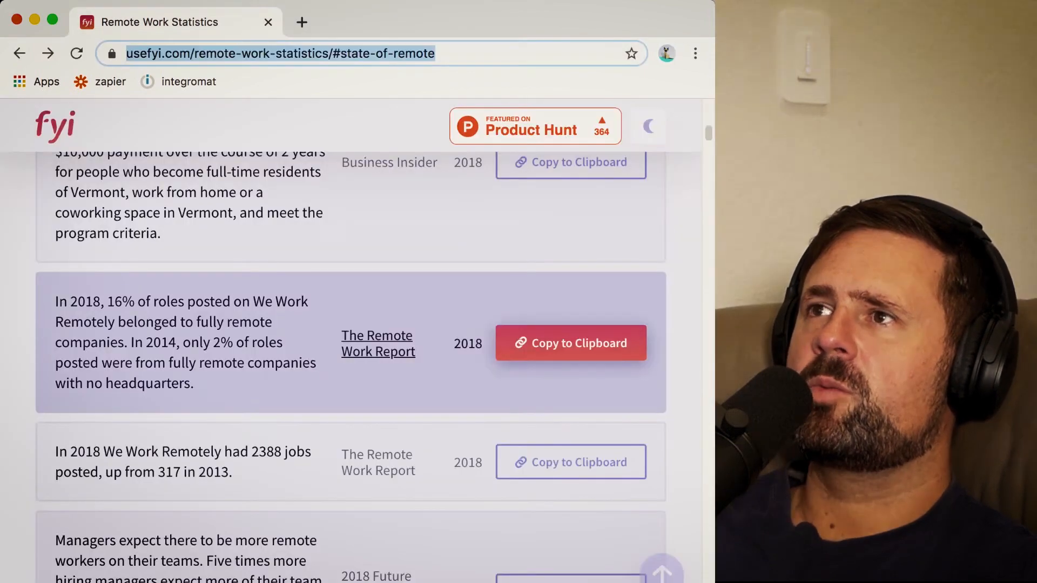
{"action": "scroll", "scroll_direction": "down", "scroll_amount": 3}
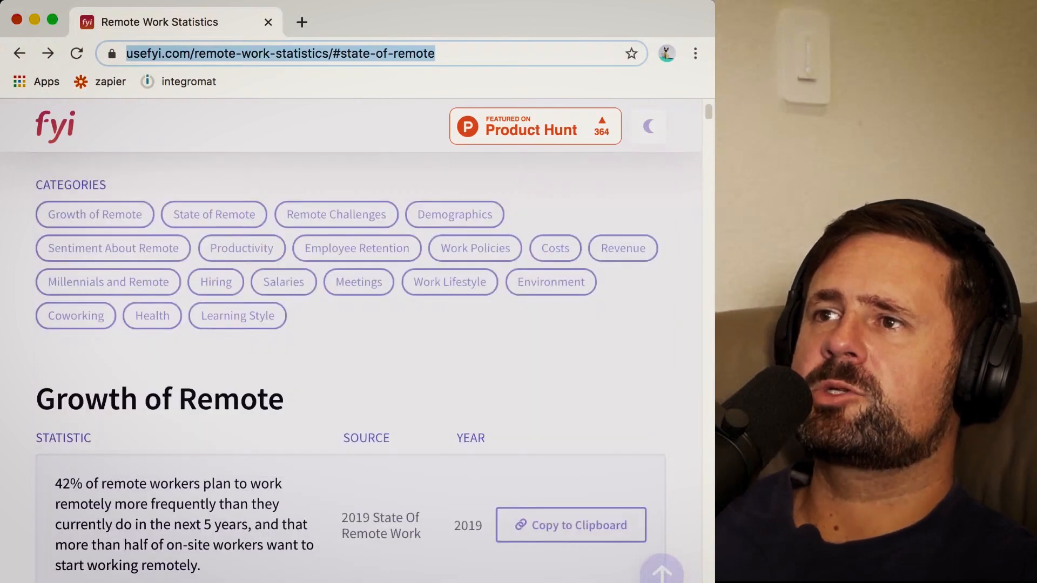
{"action": "scroll", "scroll_direction": "down", "scroll_amount": 3}
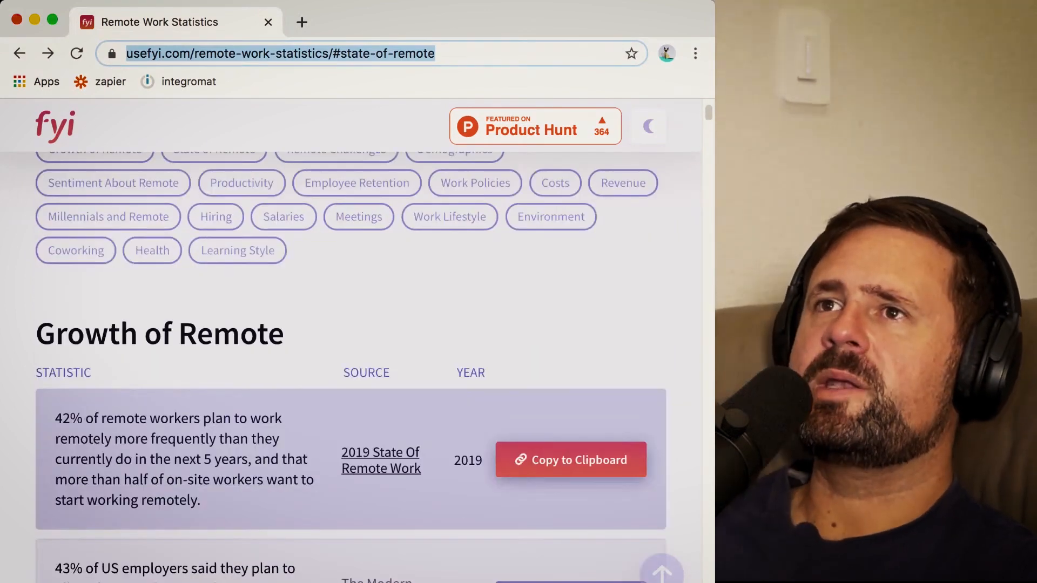
{"action": "scroll", "scroll_direction": "down", "scroll_amount": 3}
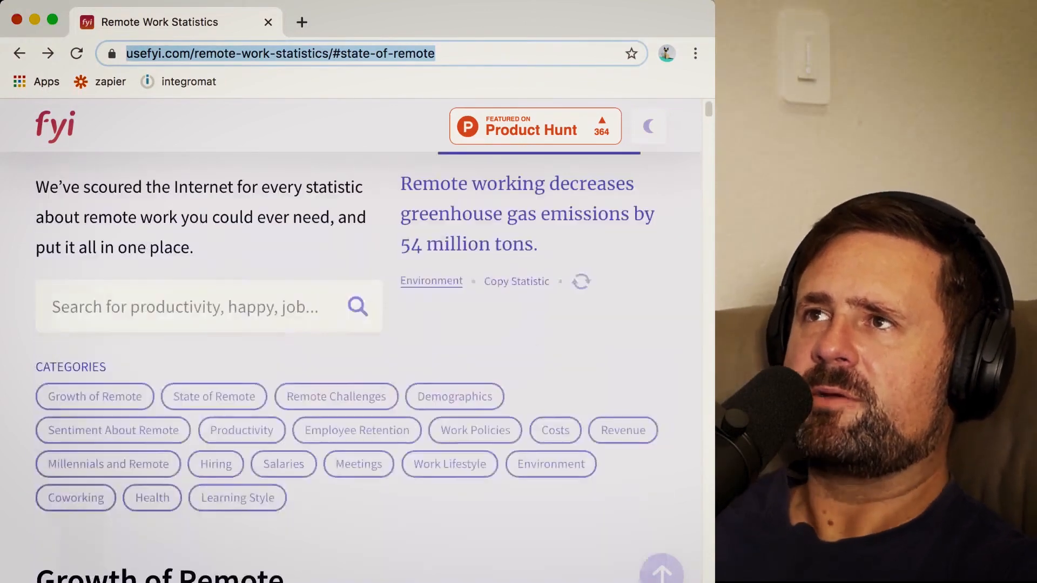
{"action": "scroll", "scroll_direction": "down", "scroll_amount": 3}
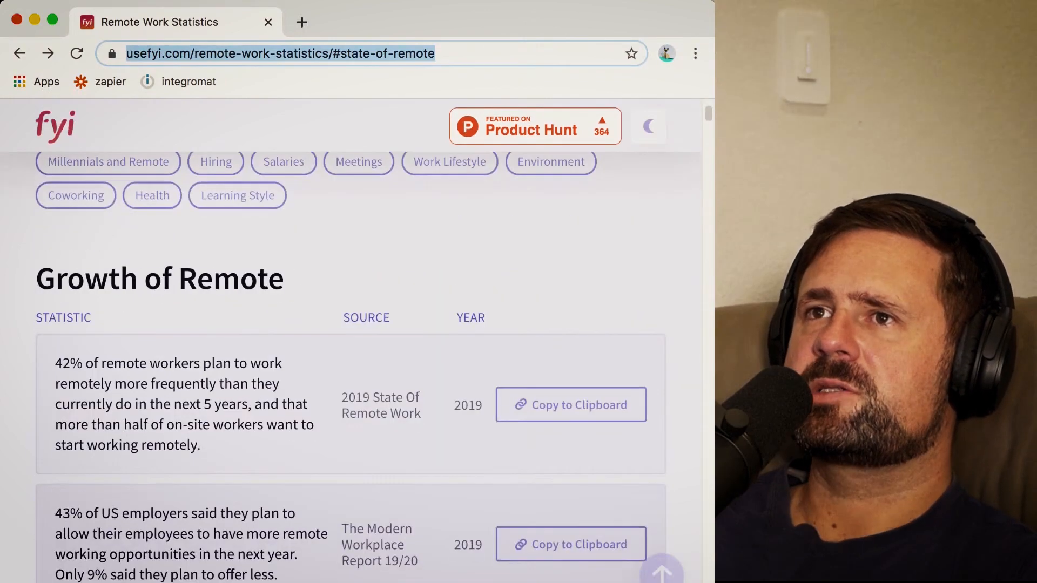
{"action": "scroll", "scroll_direction": "down", "scroll_amount": 3}
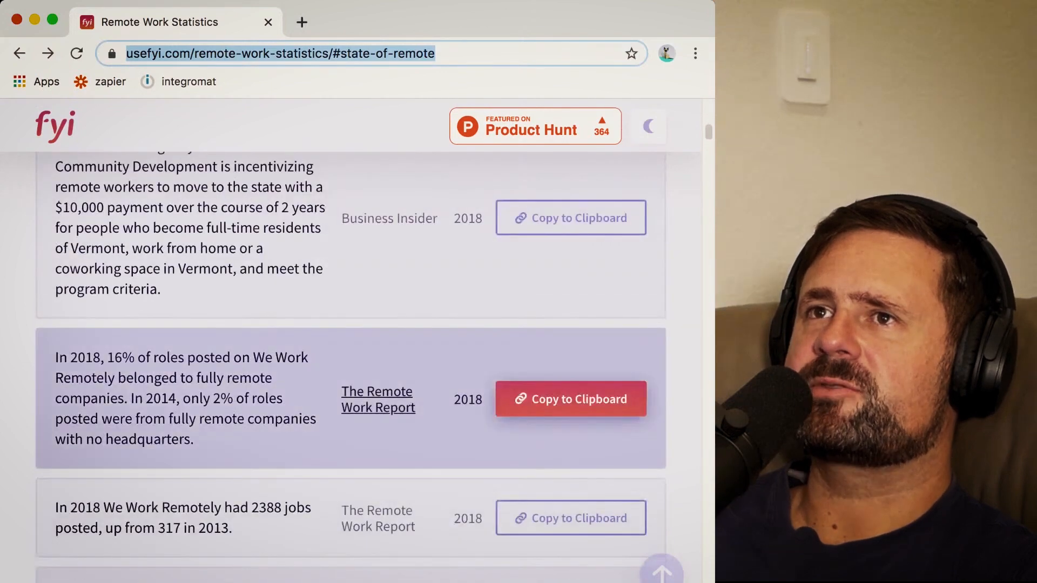
{"action": "scroll", "scroll_direction": "down", "scroll_amount": 3}
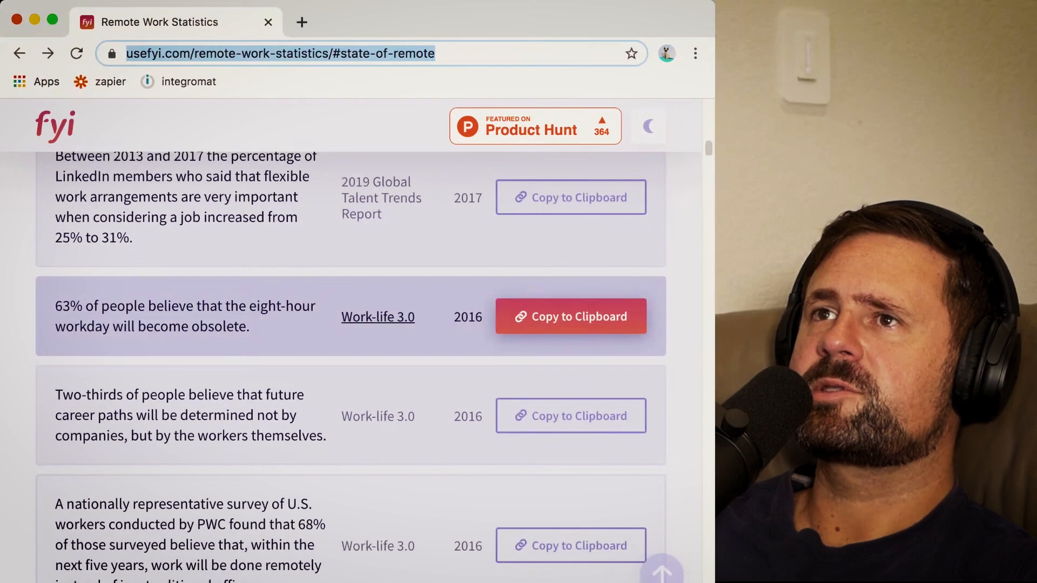
{"action": "scroll", "scroll_direction": "down", "scroll_amount": 3}
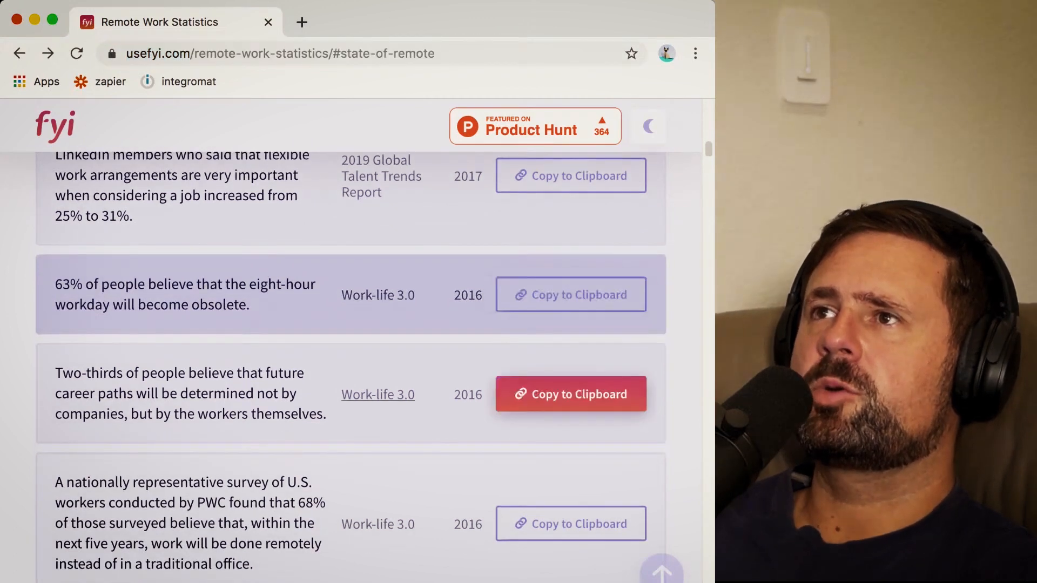
{"action": "scroll", "scroll_direction": "down", "scroll_amount": 3}
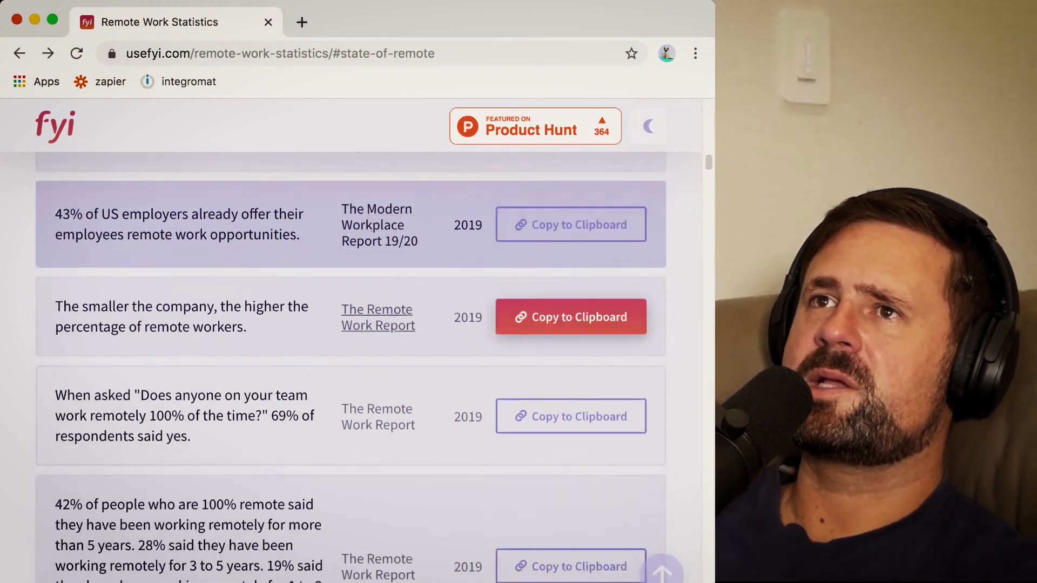
{"action": "scroll", "scroll_direction": "down", "scroll_amount": 3}
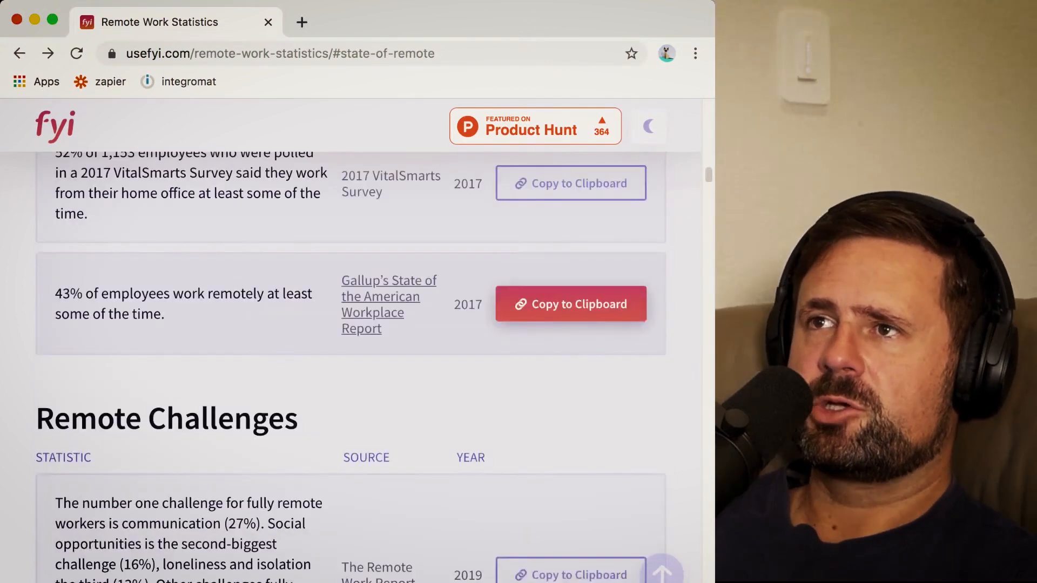
{"action": "scroll", "scroll_direction": "down", "scroll_amount": 3}
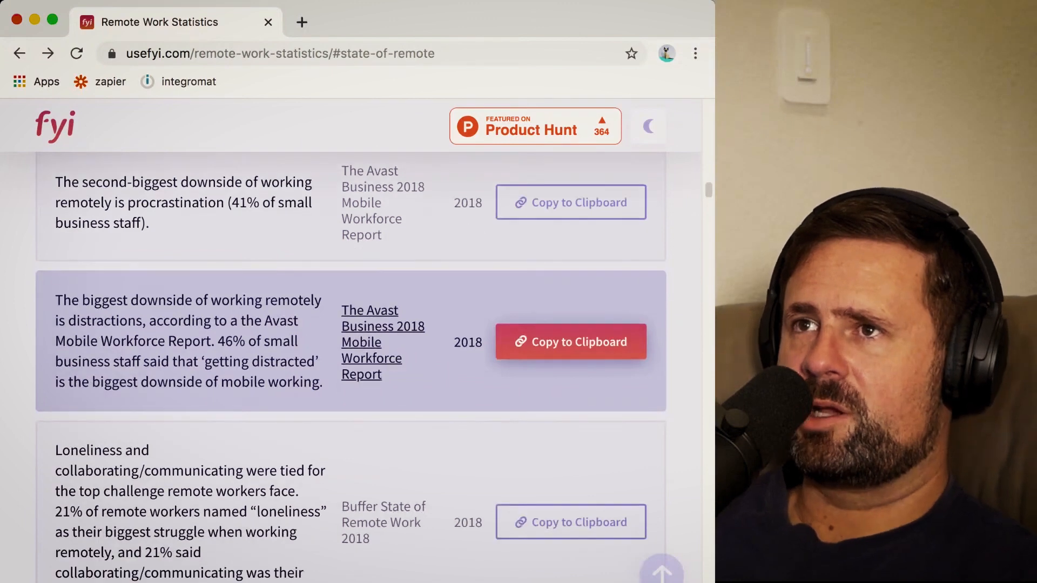
{"action": "scroll", "scroll_direction": "down", "scroll_amount": 3}
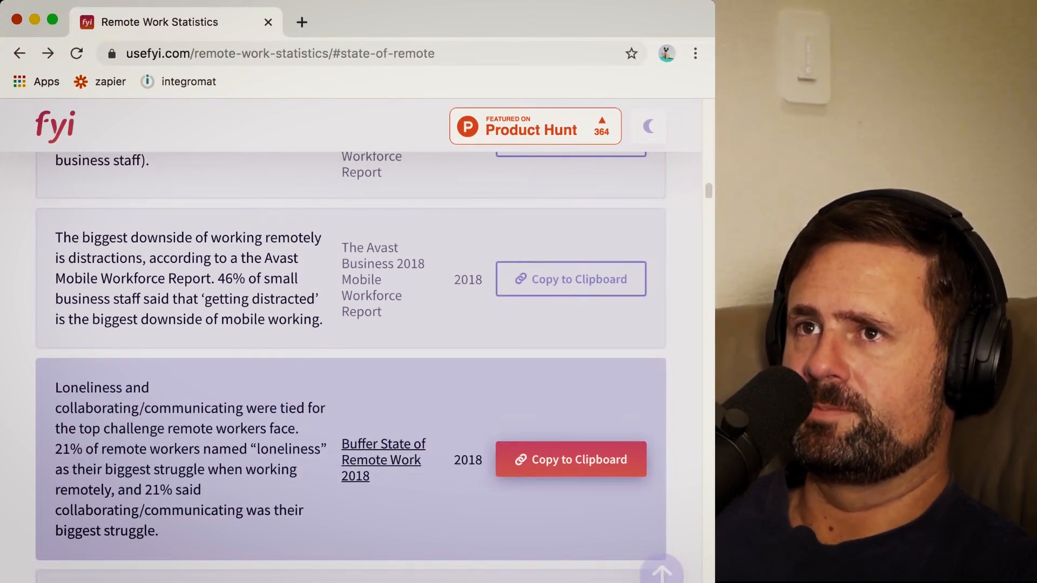
{"action": "scroll", "scroll_direction": "down", "scroll_amount": 3}
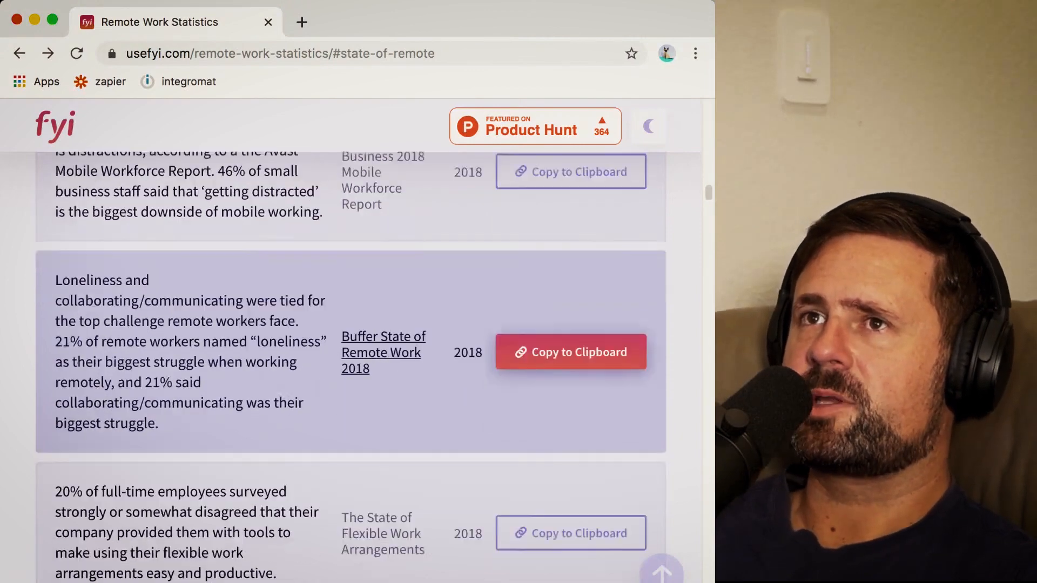
{"action": "scroll", "scroll_direction": "down", "scroll_amount": 3}
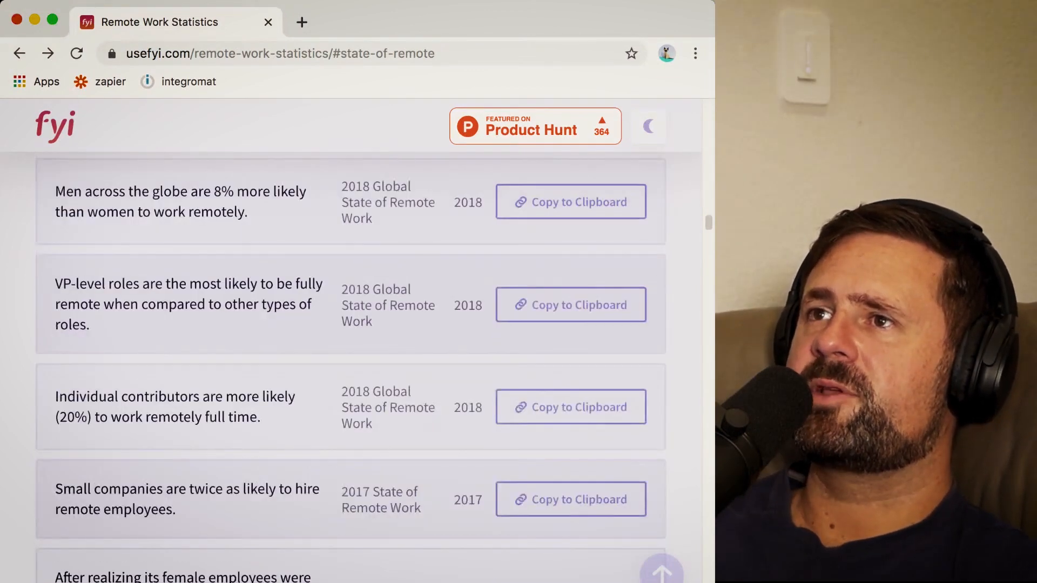
{"action": "scroll", "scroll_direction": "down", "scroll_amount": 3}
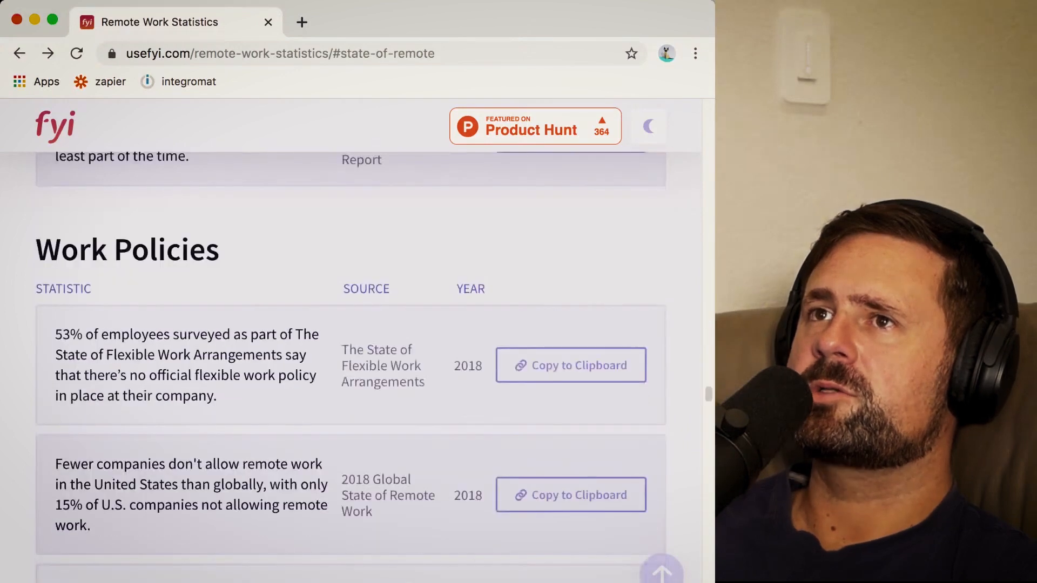
{"action": "scroll", "scroll_direction": "down", "scroll_amount": 3}
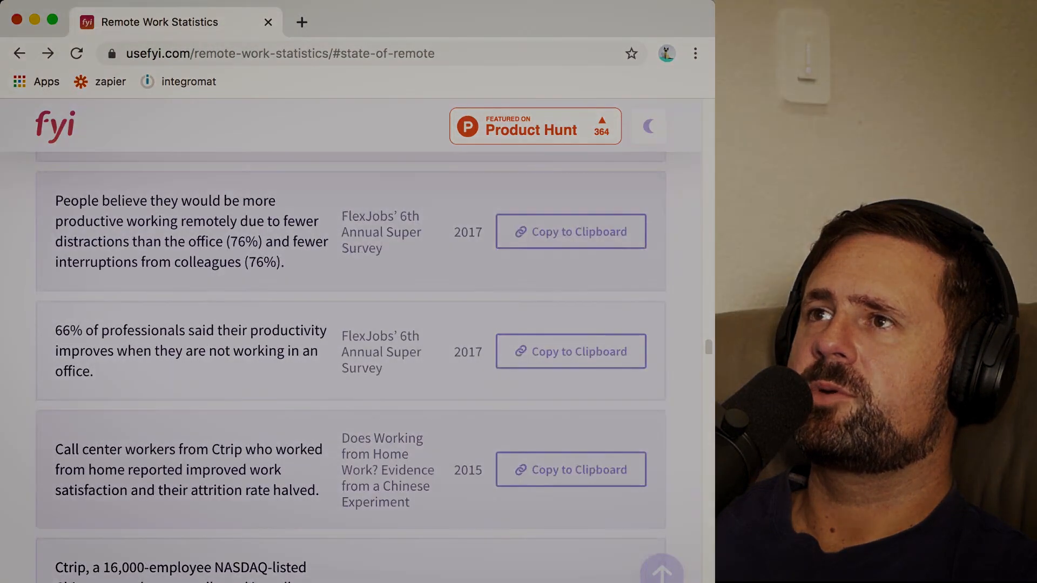